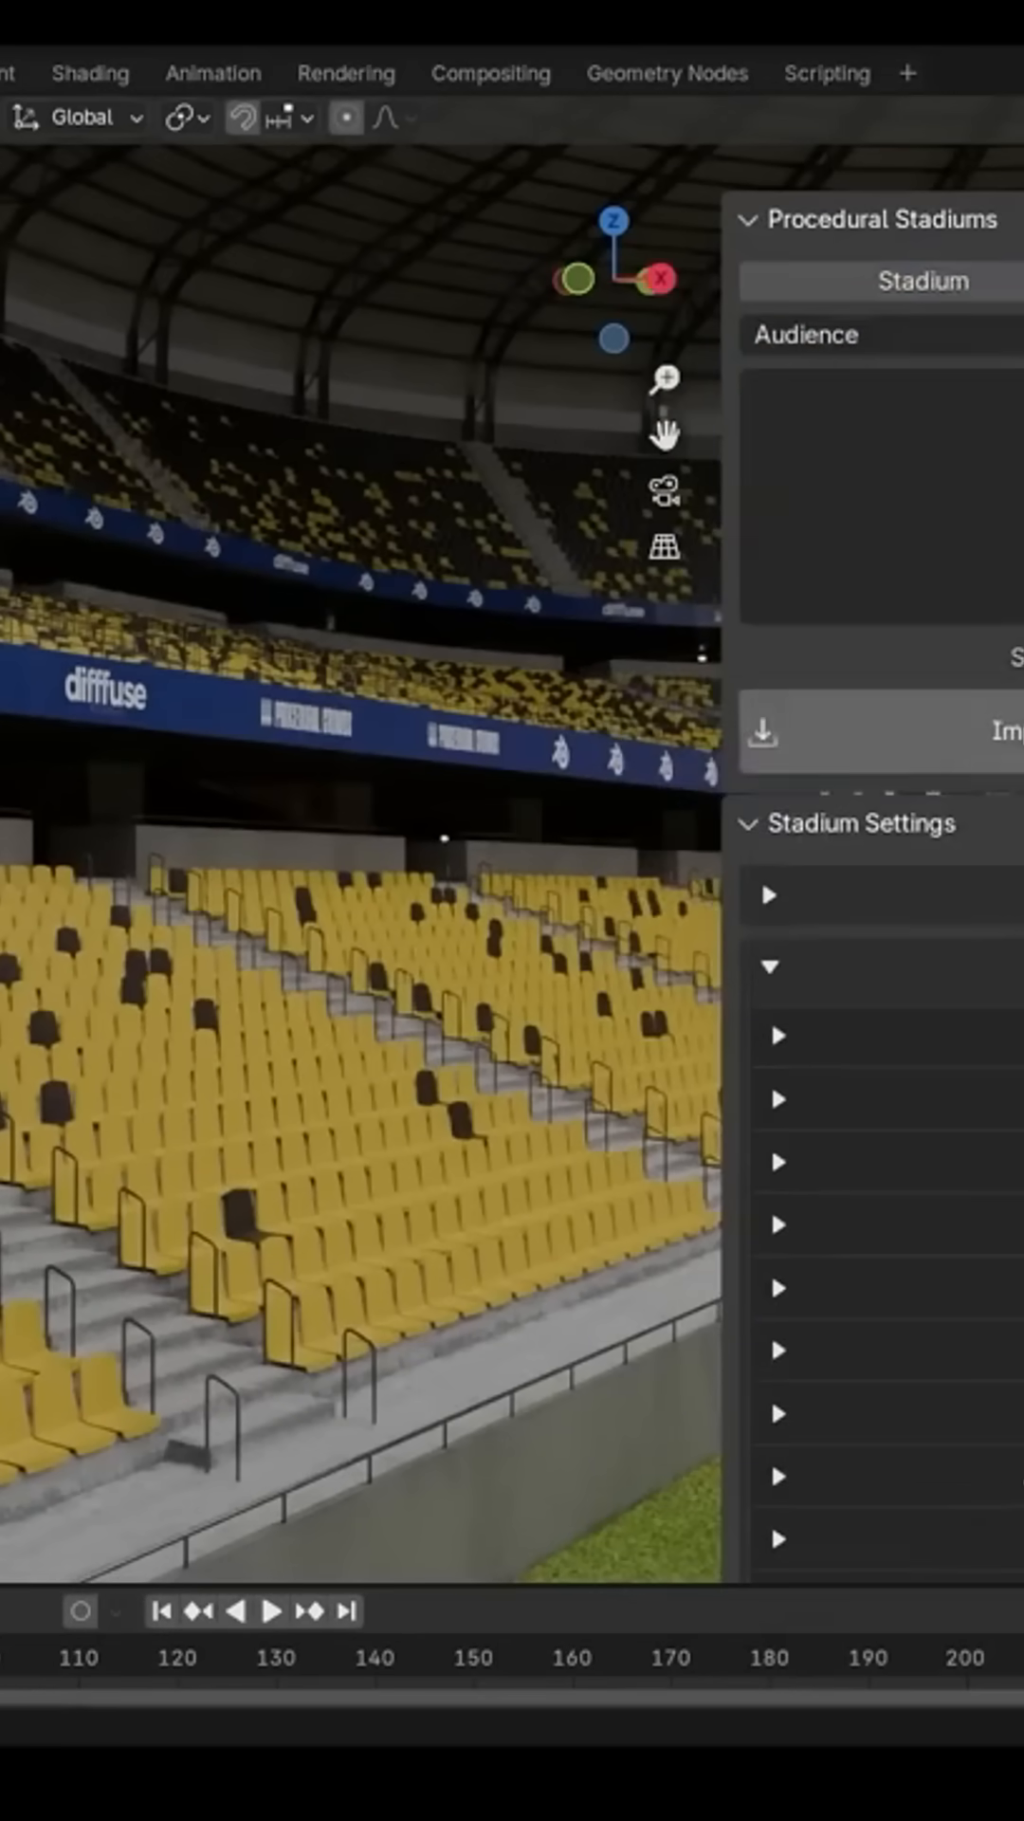
Generate a seated audience in the stands and reveal the Flags Amount and Flag Colors settings
left_click(754, 220)
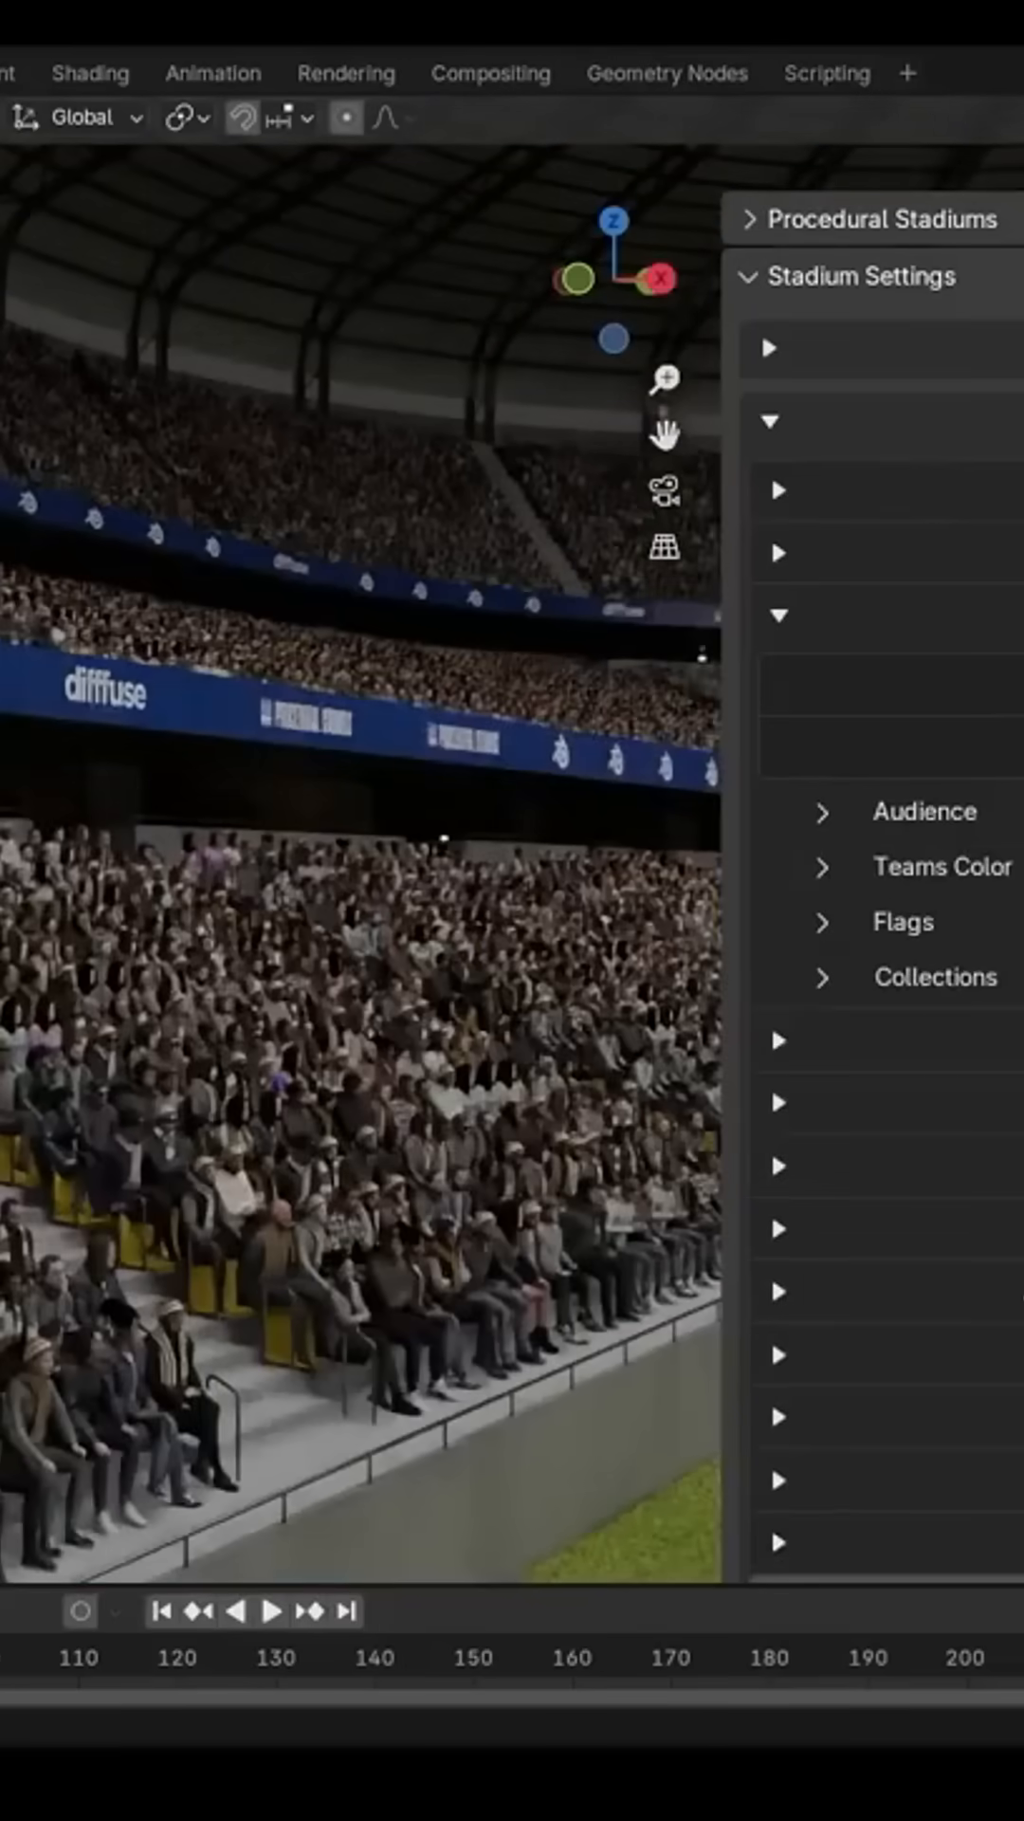
left_click(827, 923)
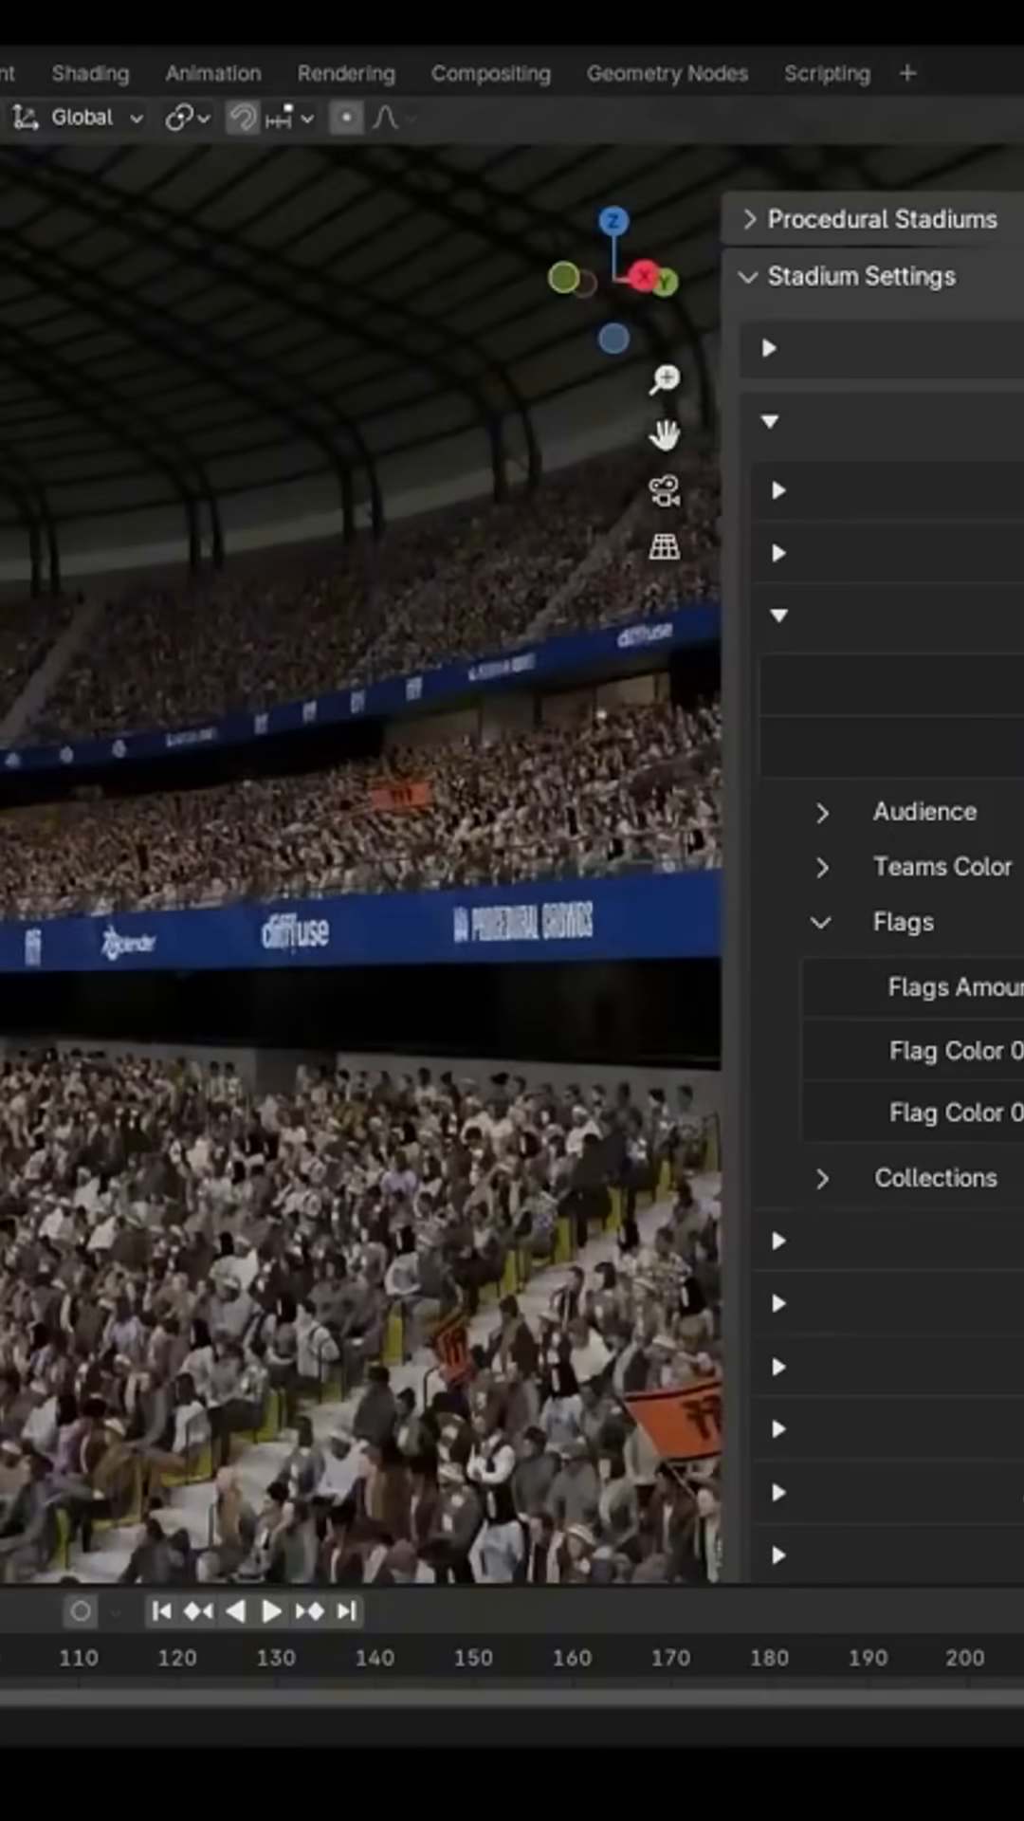